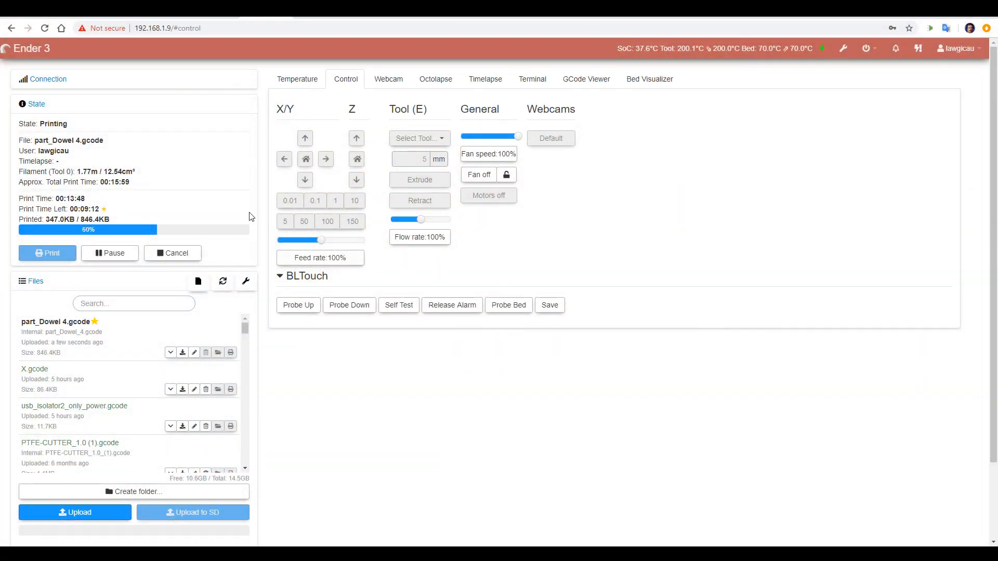
pyautogui.moveTo(476, 377)
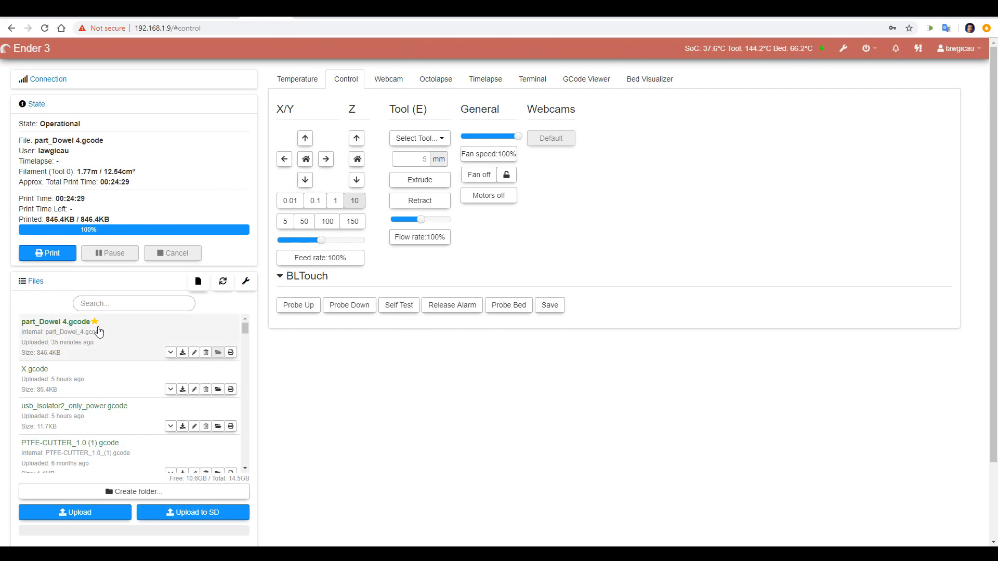
pyautogui.moveTo(116, 347)
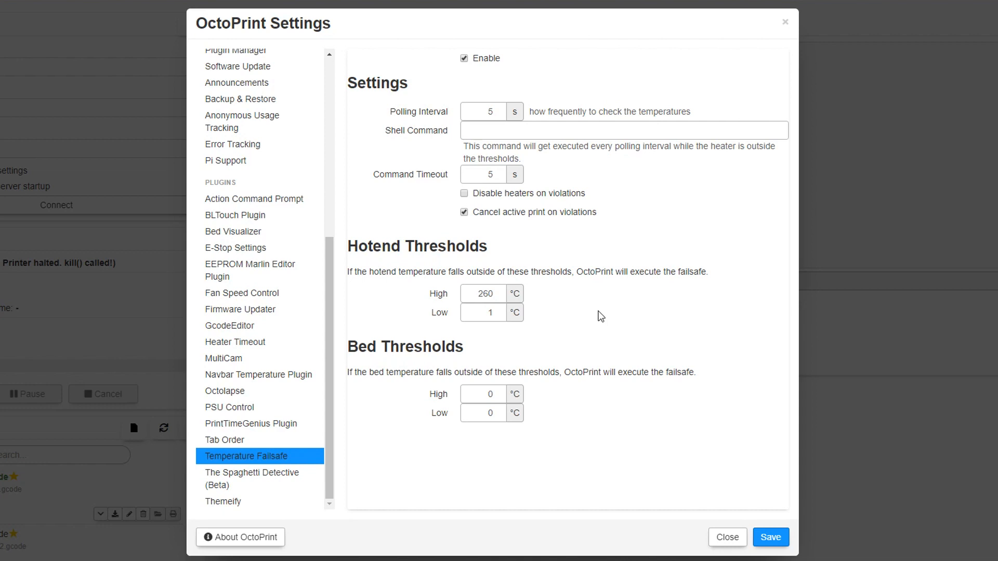
pyautogui.moveTo(515, 122)
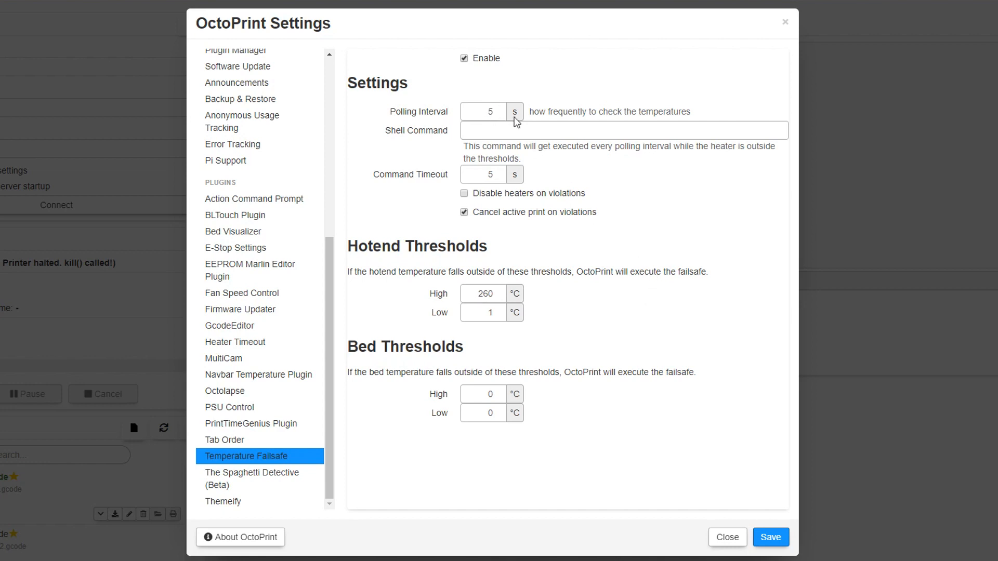